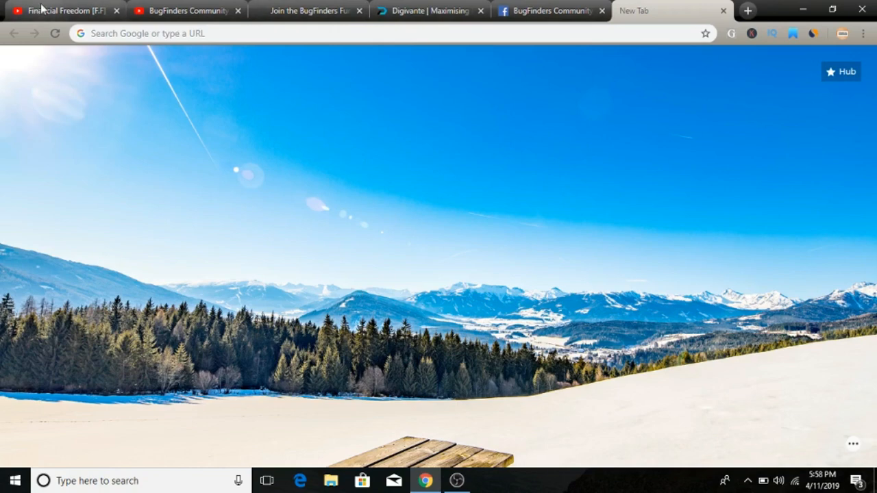
# Step: Show the Financial Freedom [F.F] YouTube channel's Videos page from the tab strip
pyautogui.click(58, 10)
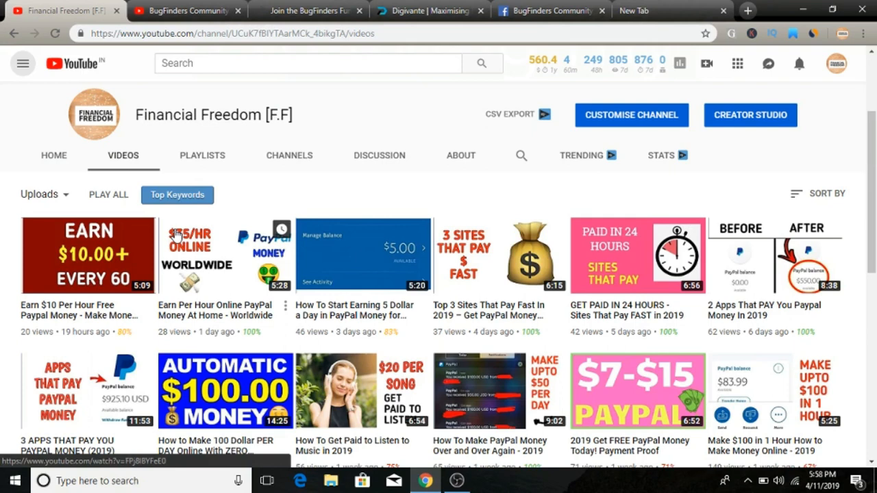
pyautogui.moveTo(331, 227)
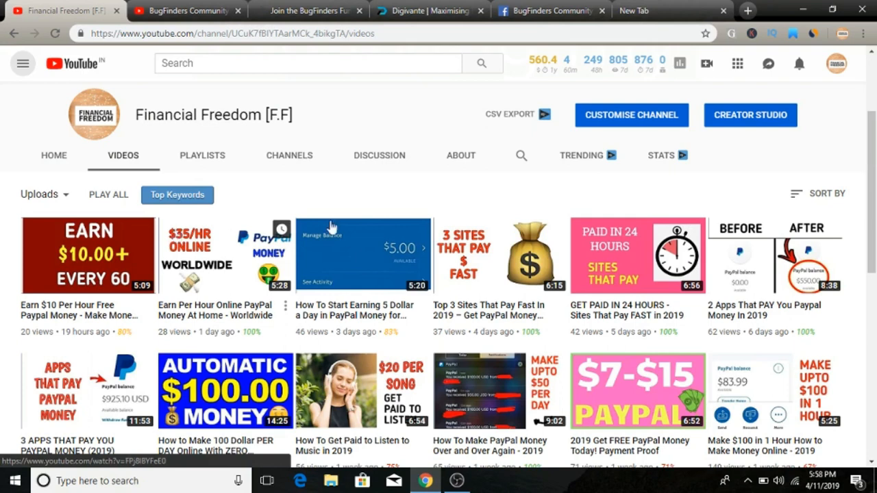
# Step: Return to the empty Chrome new tab with the snowy landscape background
pyautogui.click(657, 11)
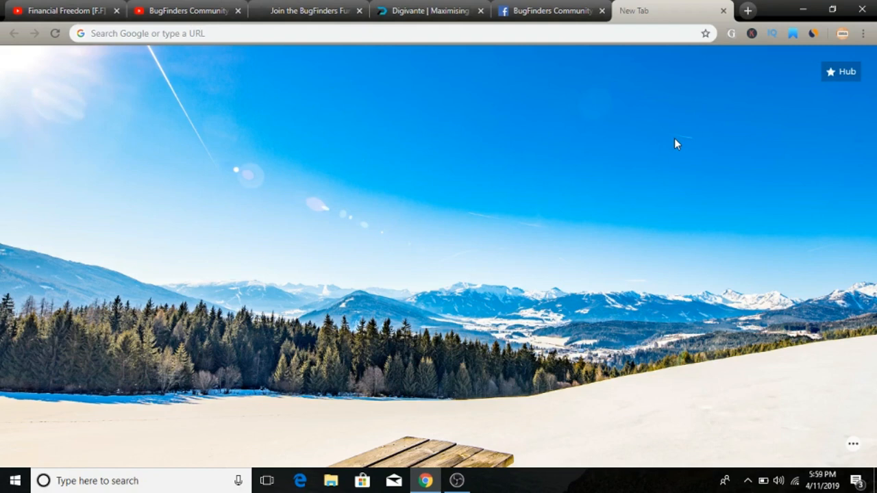
pyautogui.moveTo(670, 141)
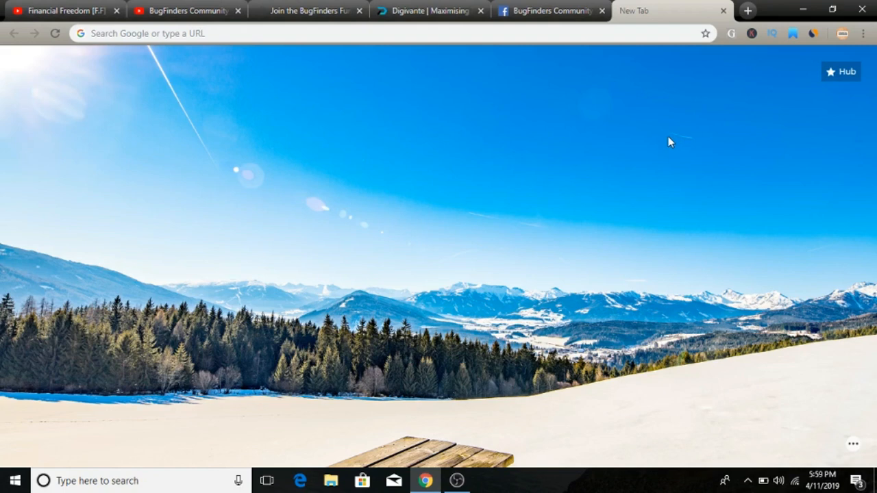
pyautogui.moveTo(318, 27)
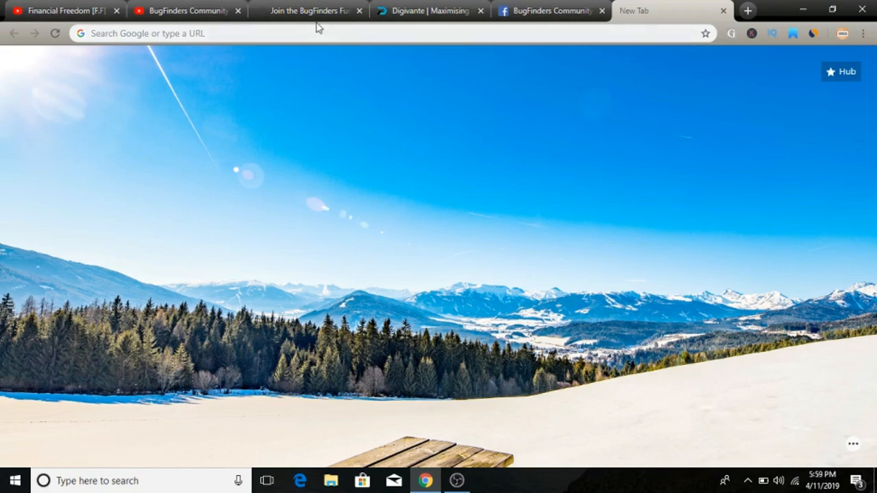
# Step: Bring up the 'Join the BugFinders' functional tester page and review its simple getting-started steps
pyautogui.click(308, 11)
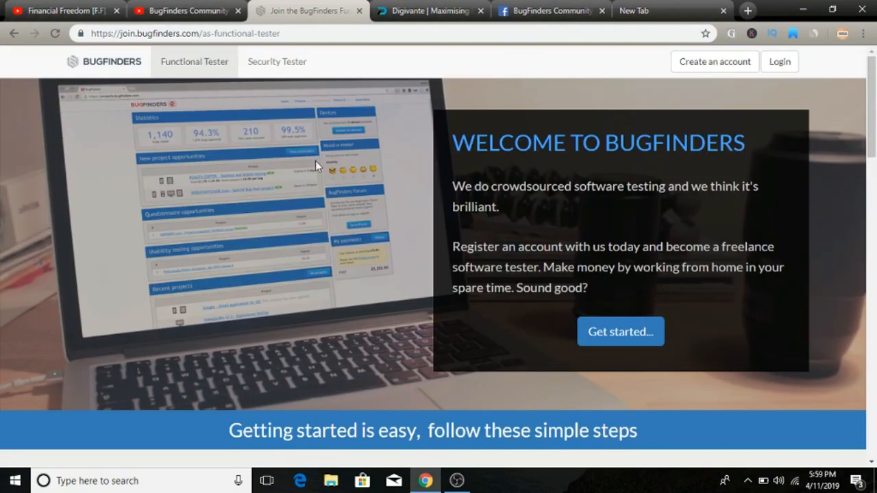
pyautogui.moveTo(353, 187)
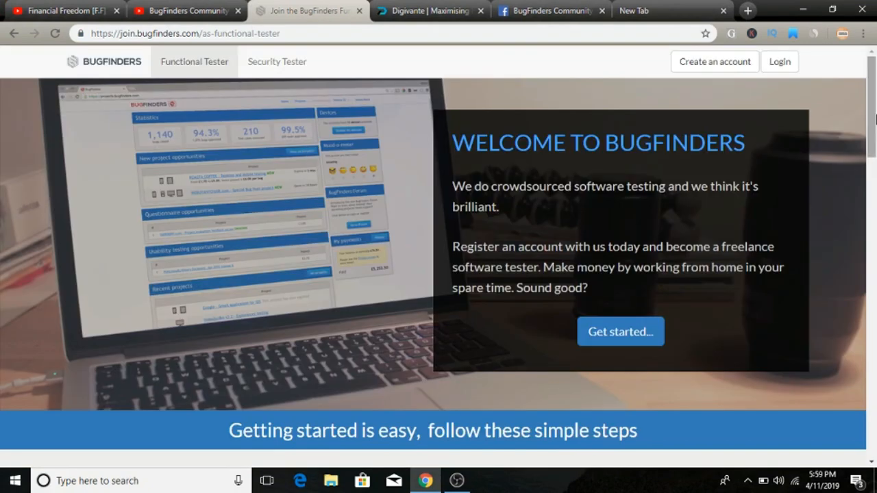
pyautogui.scroll(-3)
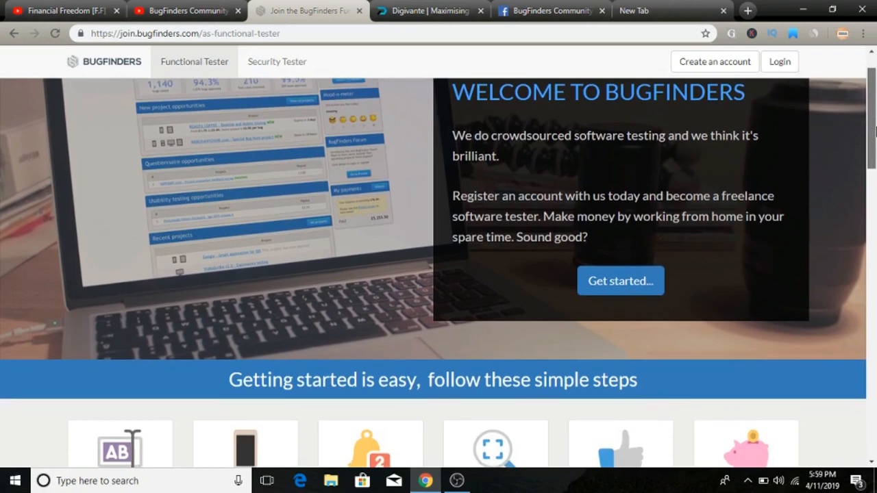
pyautogui.scroll(-3)
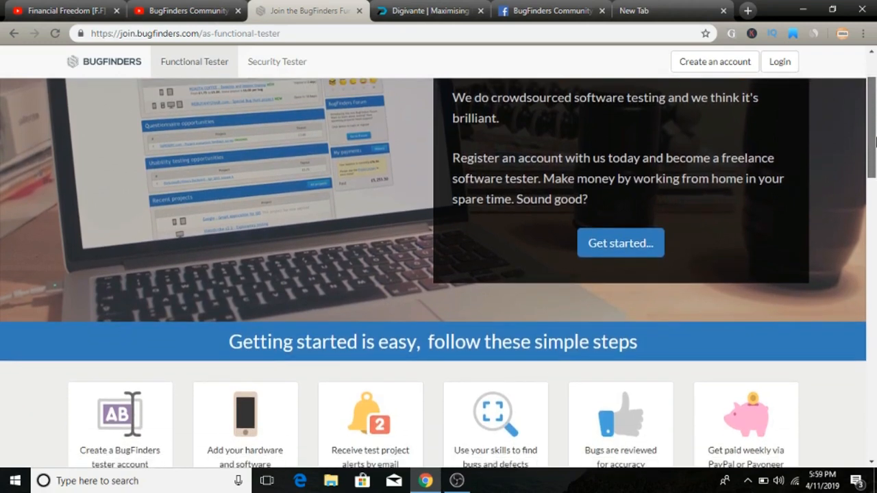
pyautogui.scroll(-3)
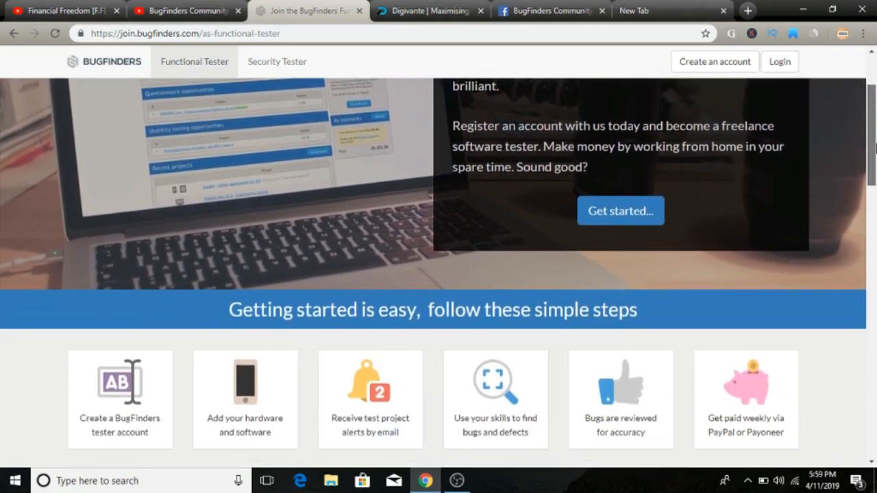
pyautogui.scroll(-3)
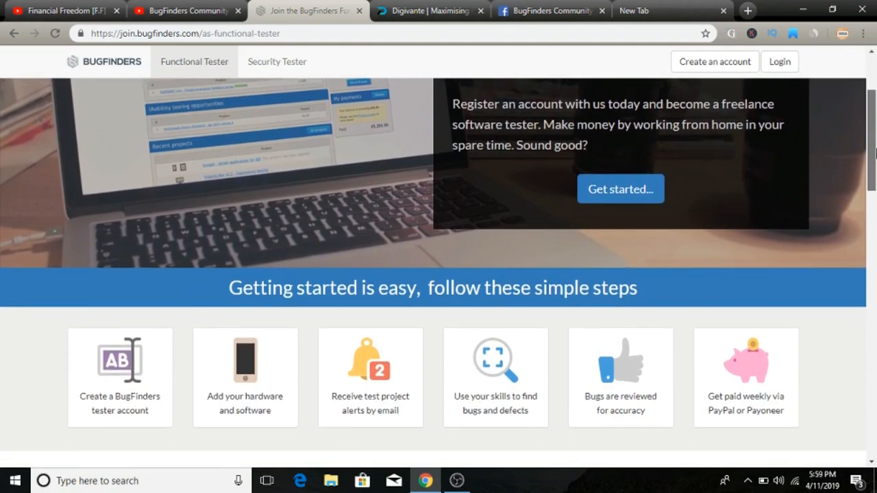
pyautogui.scroll(-3)
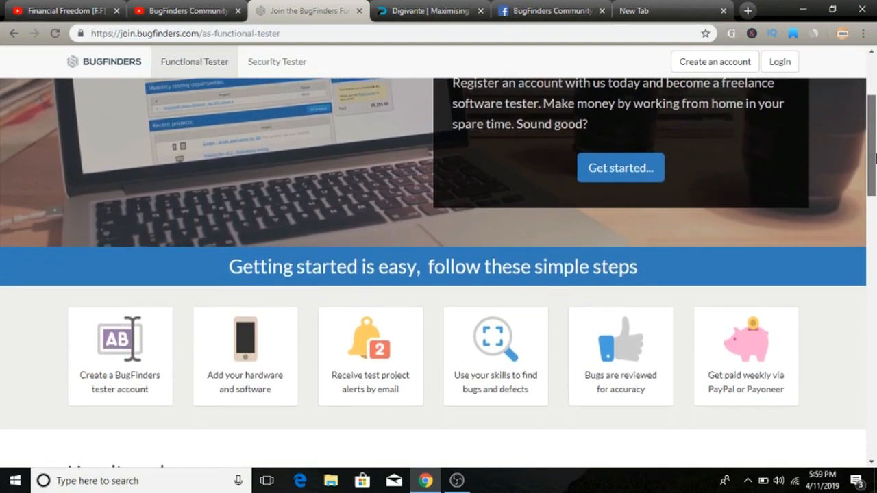
pyautogui.scroll(-3)
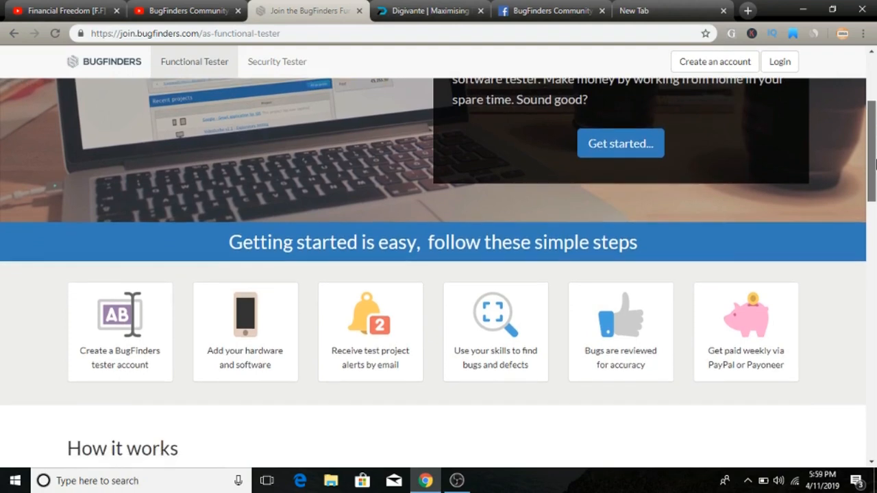
pyautogui.scroll(-3)
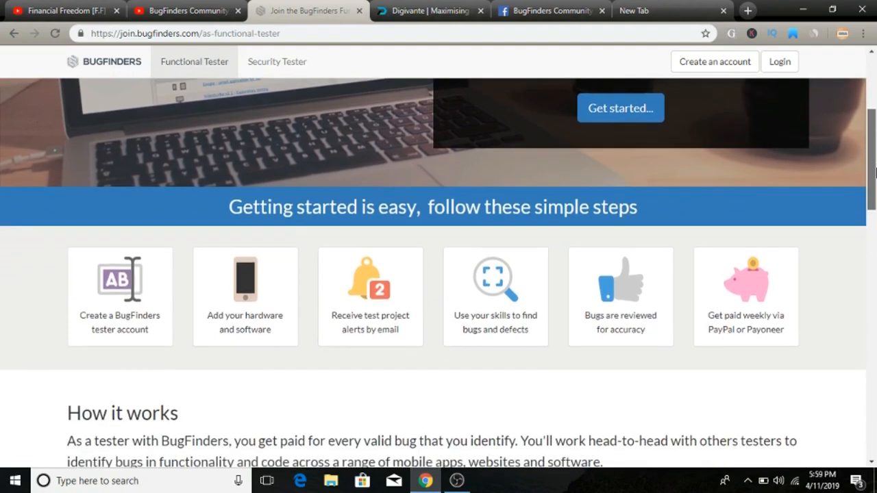
# Step: Scroll on through How it works down to the What our testers say testimonials
pyautogui.scroll(-3)
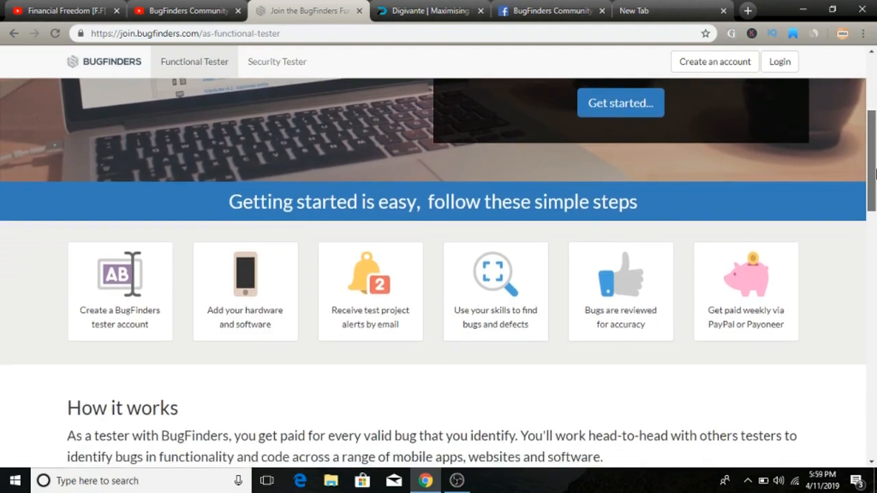
pyautogui.scroll(-3)
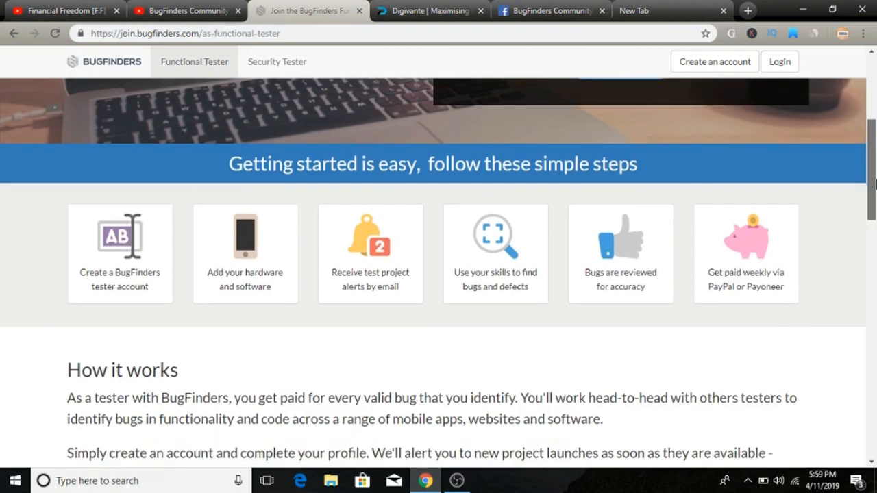
pyautogui.scroll(-3)
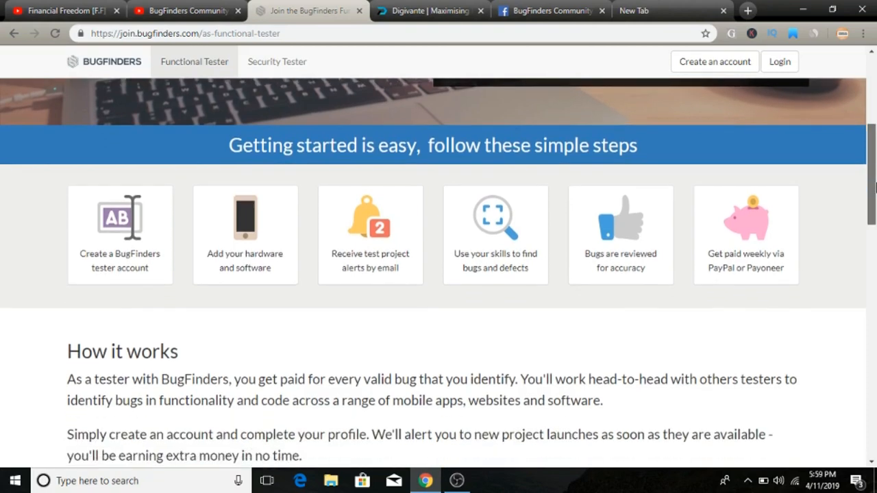
pyautogui.scroll(-3)
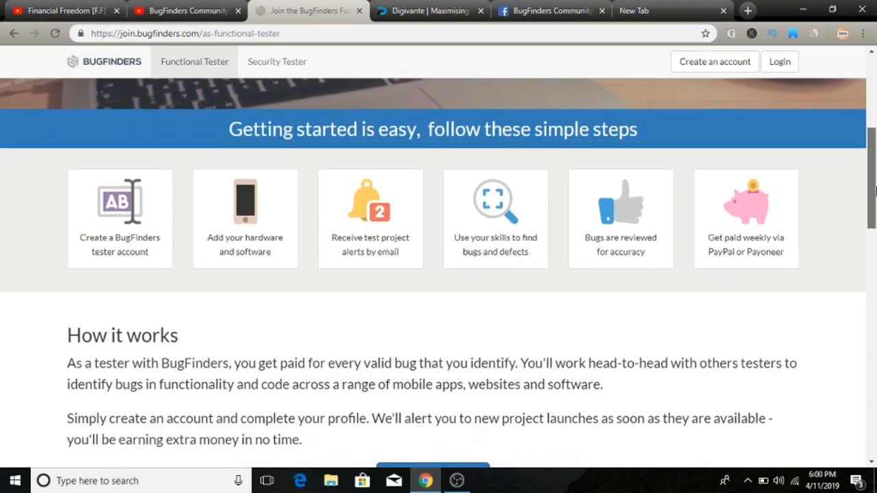
pyautogui.scroll(-3)
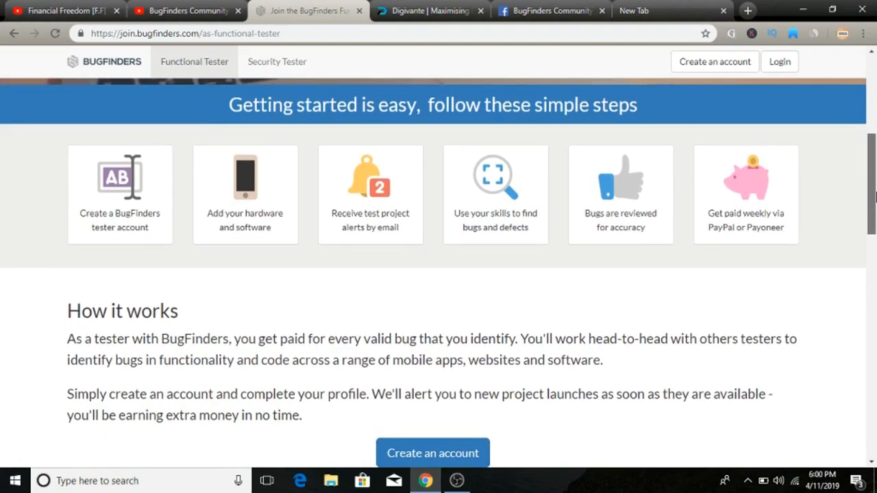
pyautogui.scroll(-3)
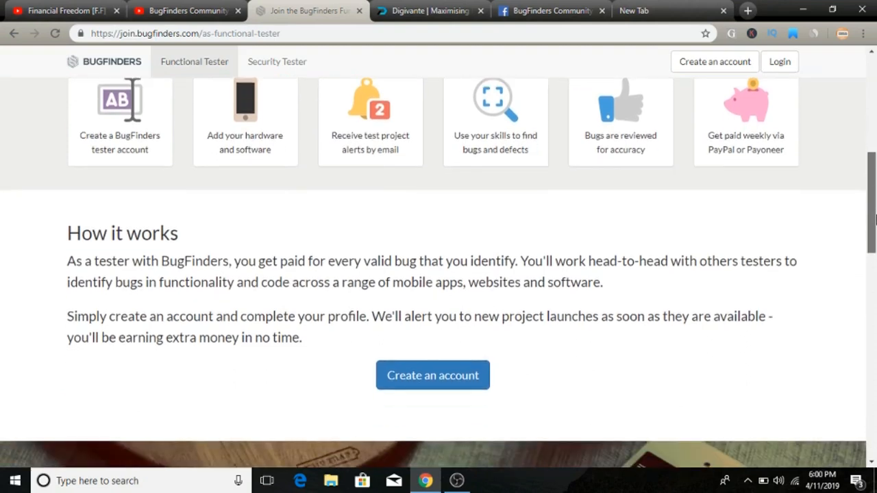
pyautogui.scroll(-3)
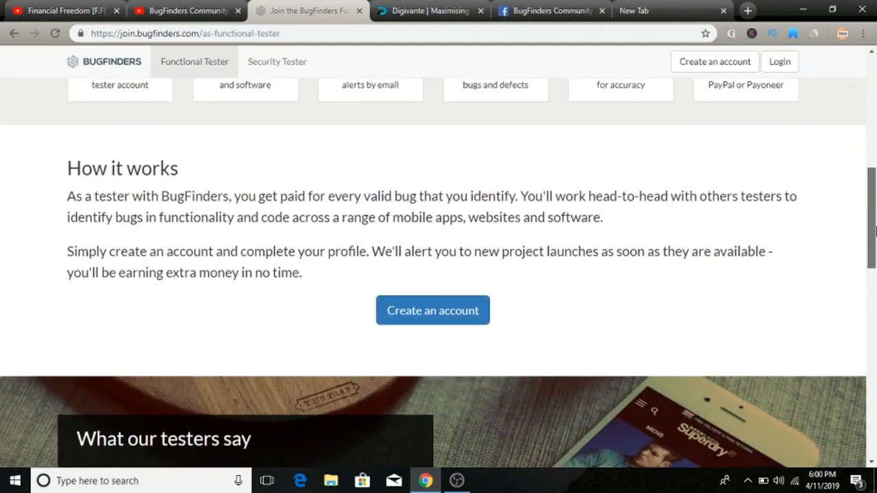
pyautogui.scroll(-3)
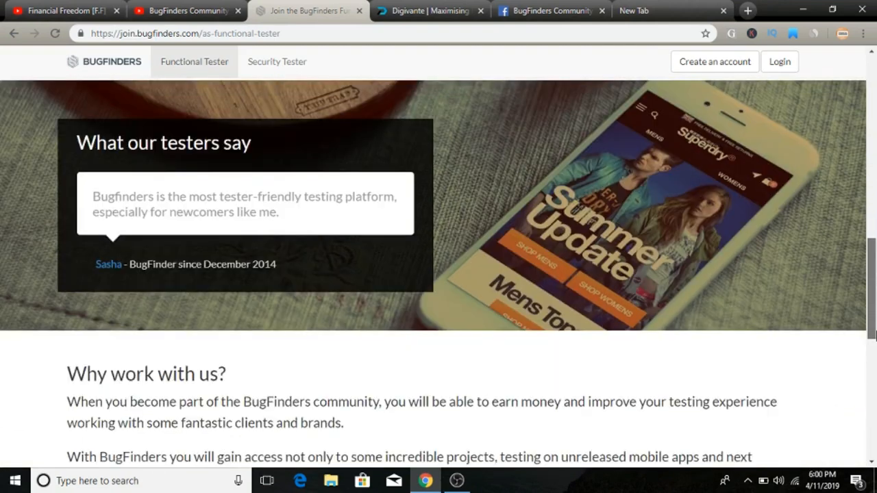
pyautogui.scroll(-3)
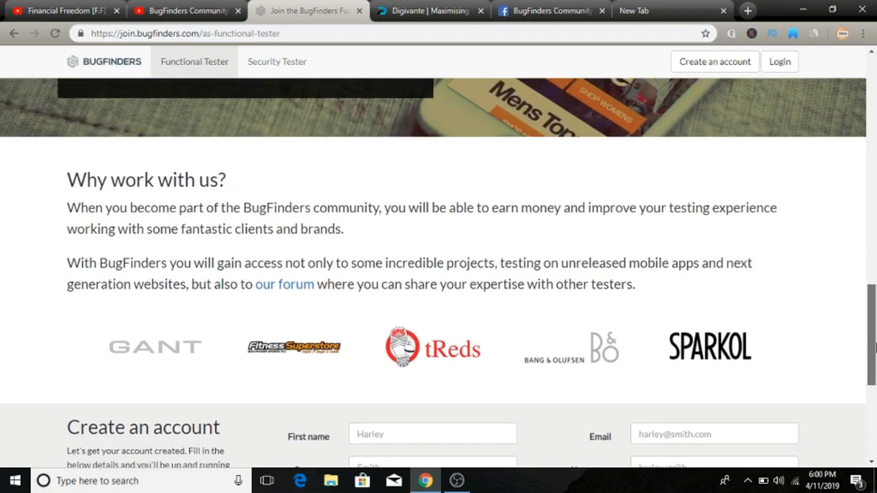
pyautogui.scroll(-3)
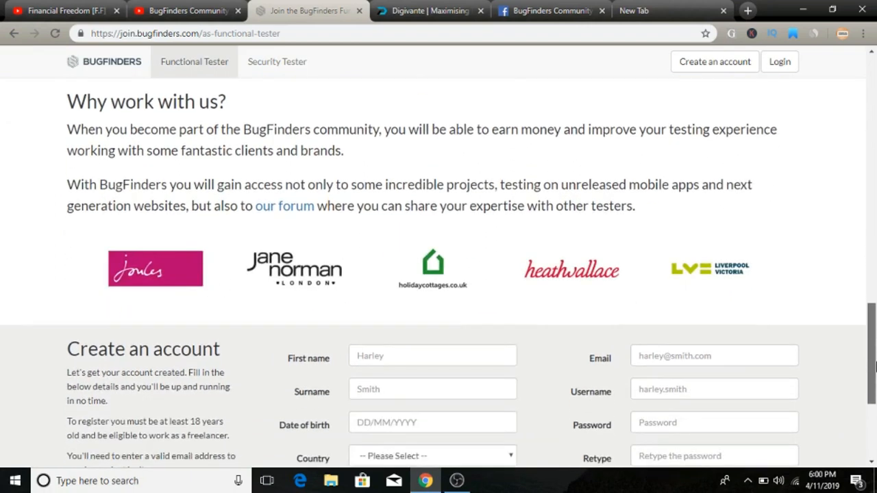
pyautogui.scroll(-3)
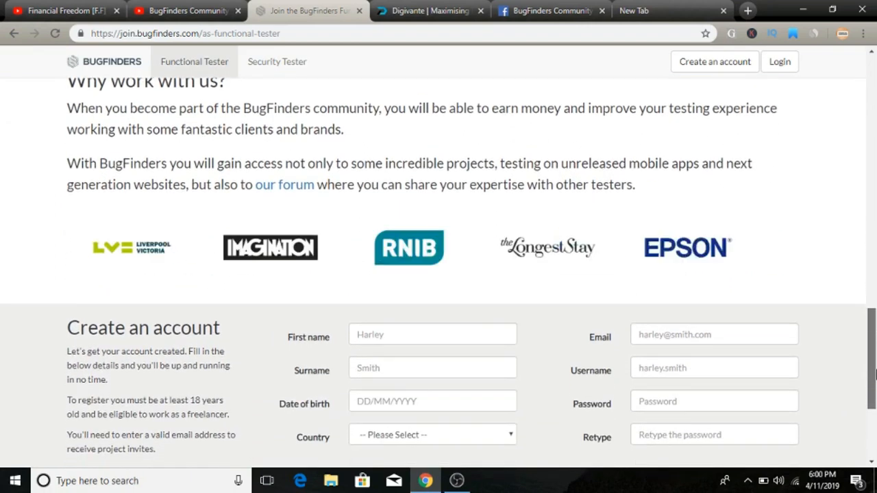
pyautogui.scroll(3)
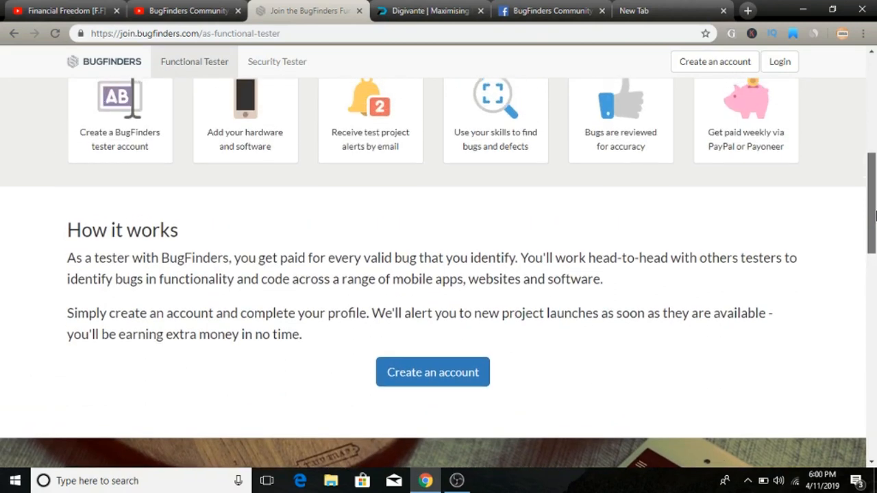
pyautogui.scroll(3)
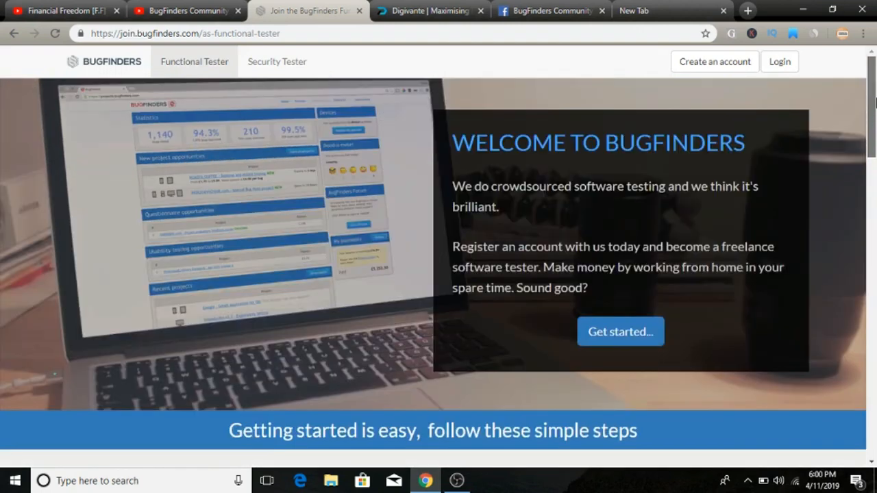
# Step: Switch to the BugFinders Community Manager Introduction video on YouTube and let it play
pyautogui.click(185, 11)
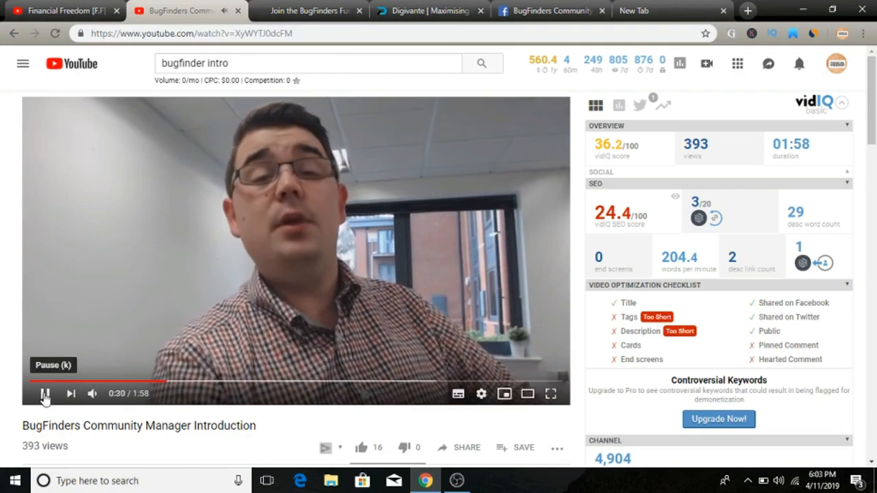
# Step: Revisit the BugFinders join page, scrolling through How it works to the testers' testimonials
pyautogui.click(308, 11)
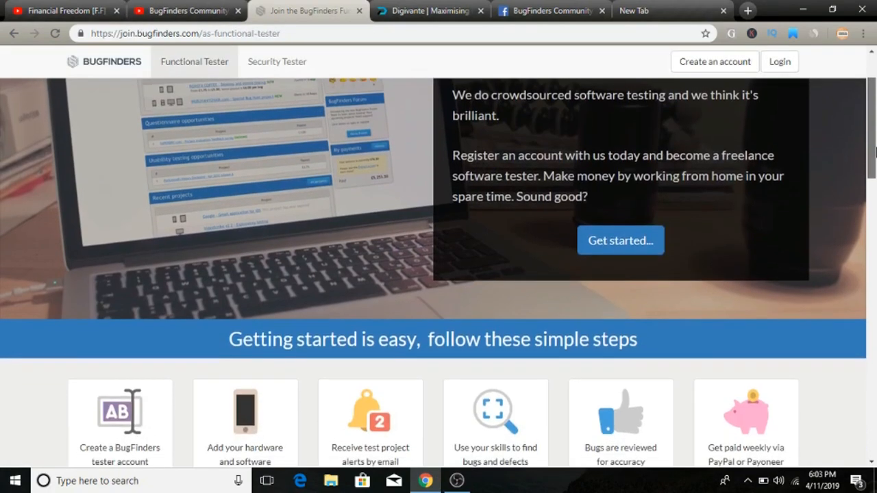
pyautogui.scroll(-3)
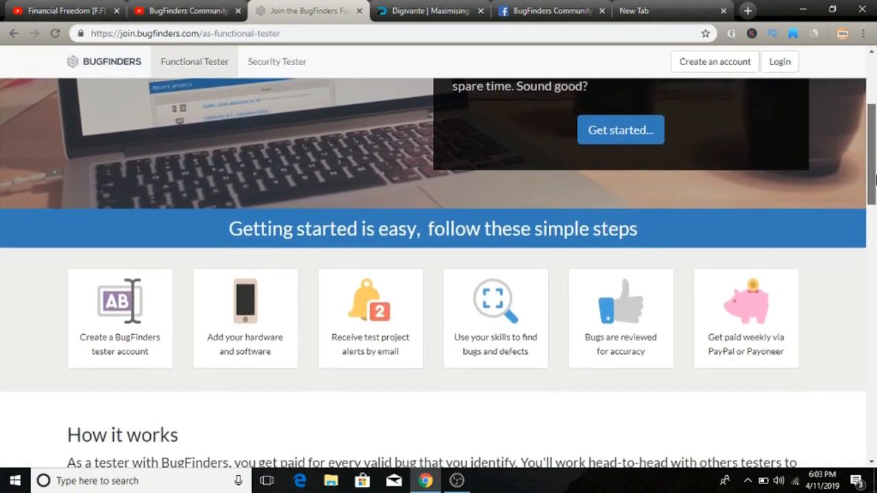
pyautogui.scroll(-3)
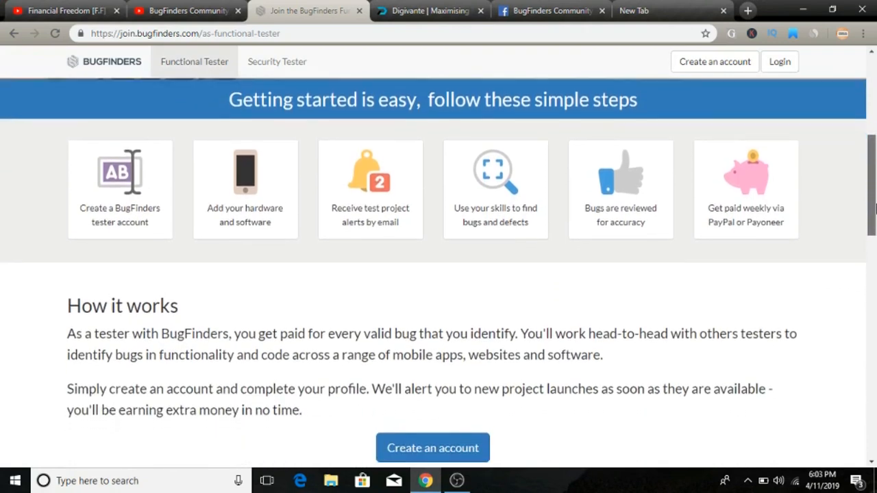
pyautogui.scroll(-3)
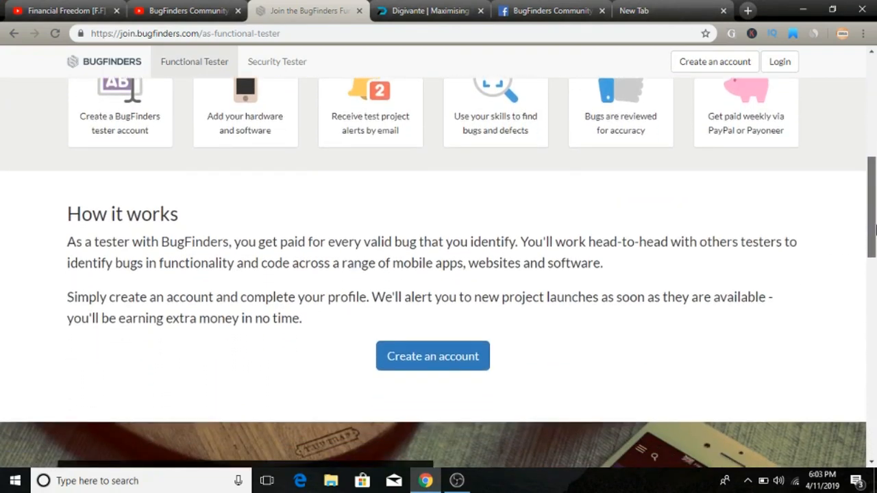
pyautogui.scroll(-3)
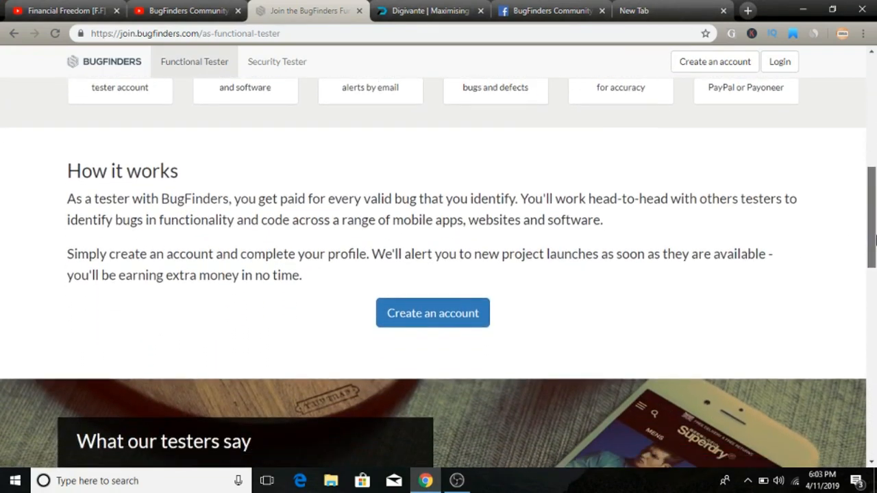
pyautogui.scroll(-3)
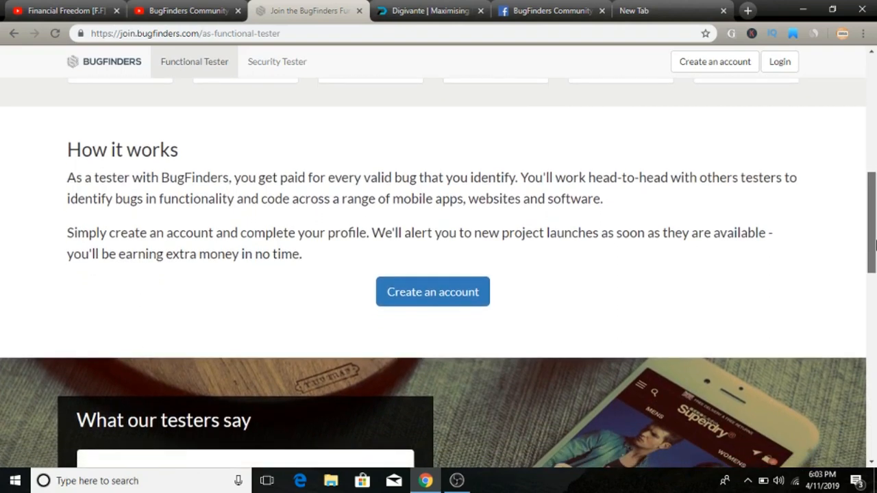
pyautogui.scroll(-3)
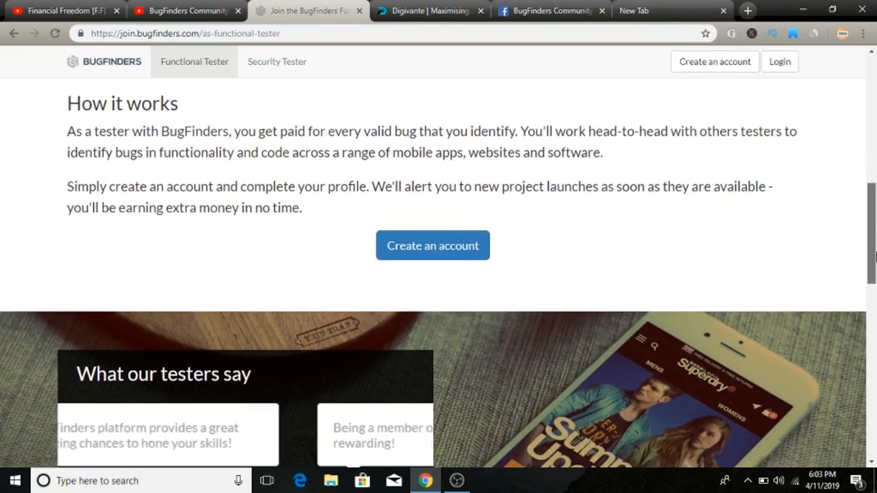
pyautogui.scroll(-3)
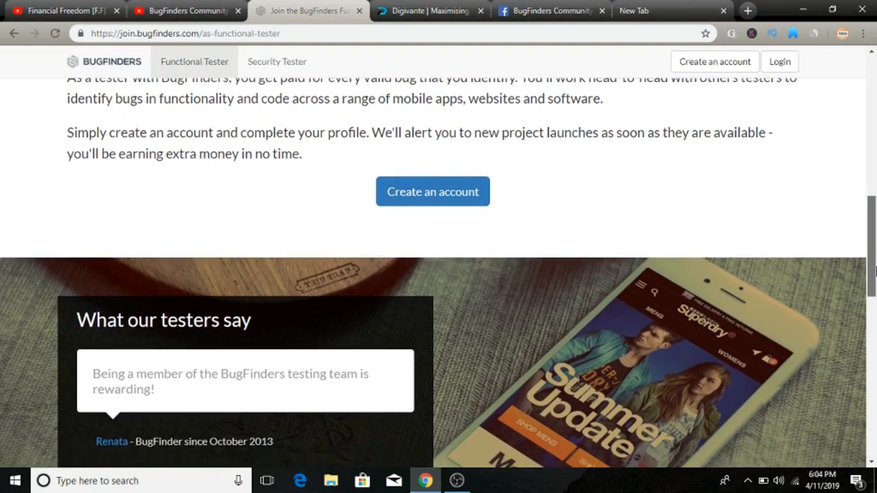
pyautogui.scroll(-3)
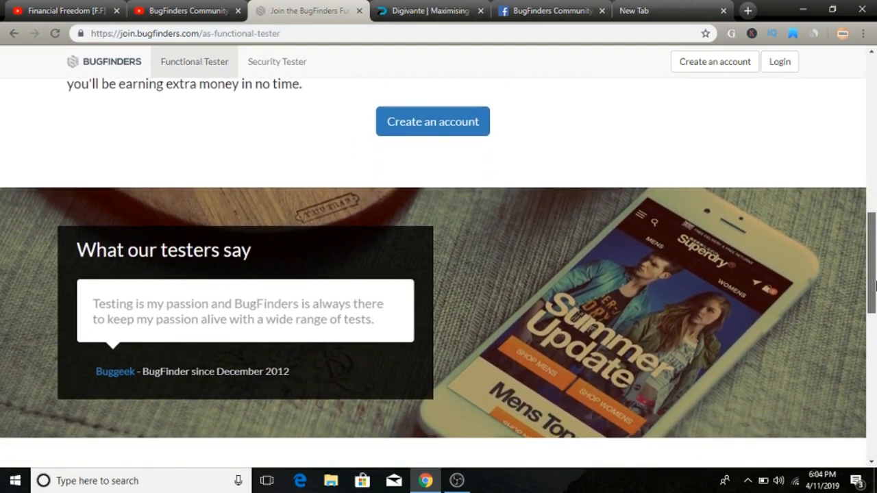
pyautogui.scroll(-3)
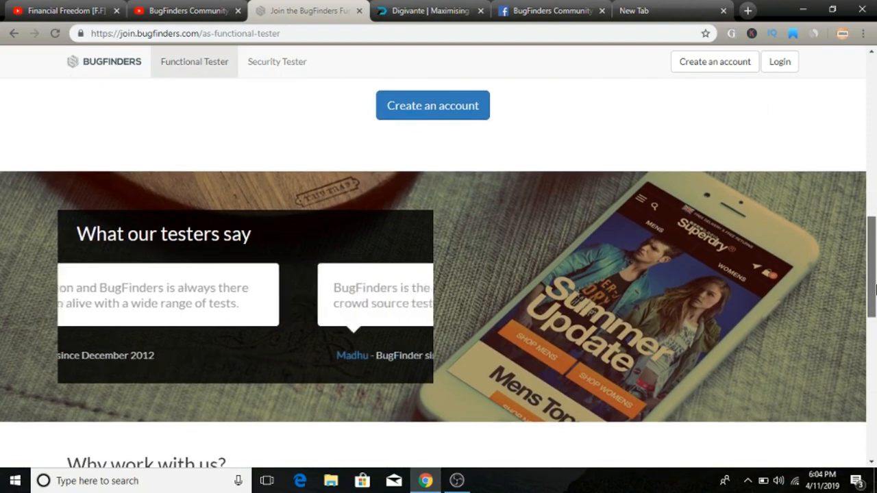
pyautogui.scroll(-3)
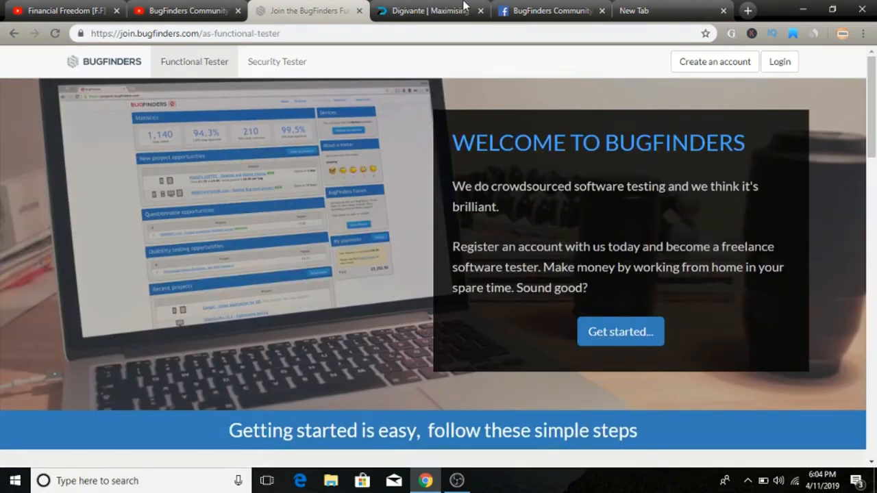
pyautogui.click(424, 11)
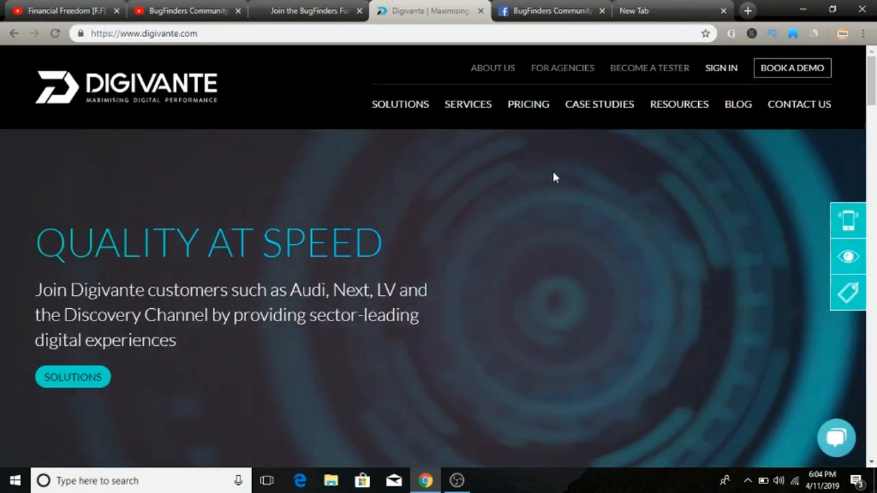
pyautogui.moveTo(649, 68)
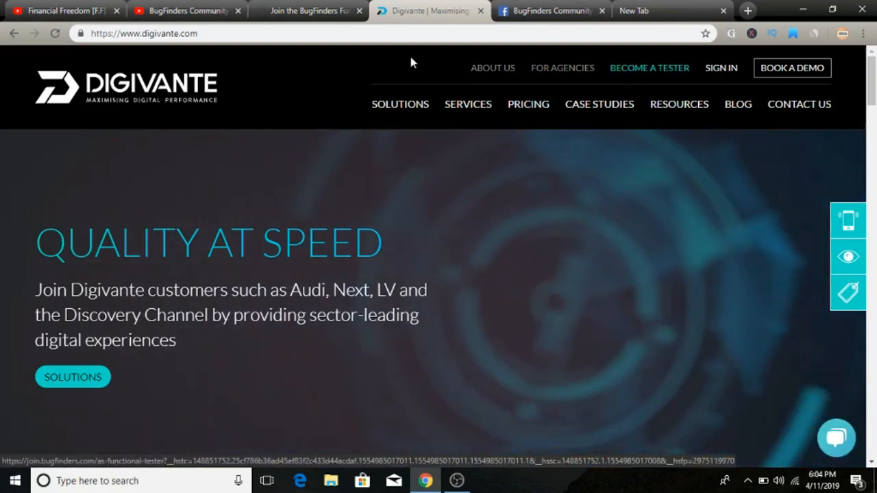
pyautogui.click(309, 11)
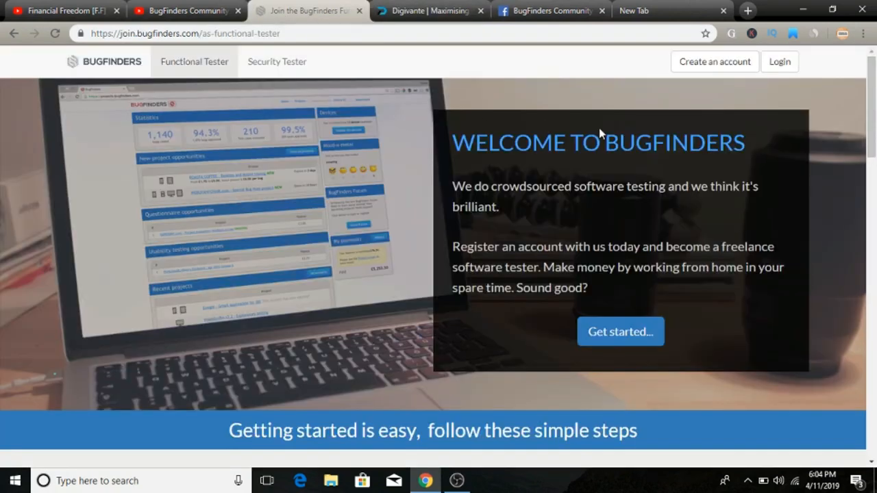
# Step: Scroll the join page through How it works and What our testers say to Why work with us
pyautogui.scroll(-3)
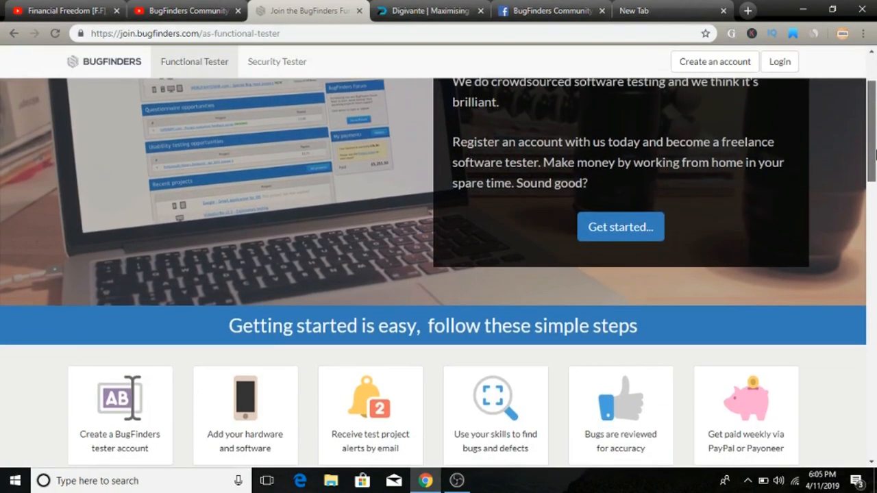
pyautogui.scroll(-3)
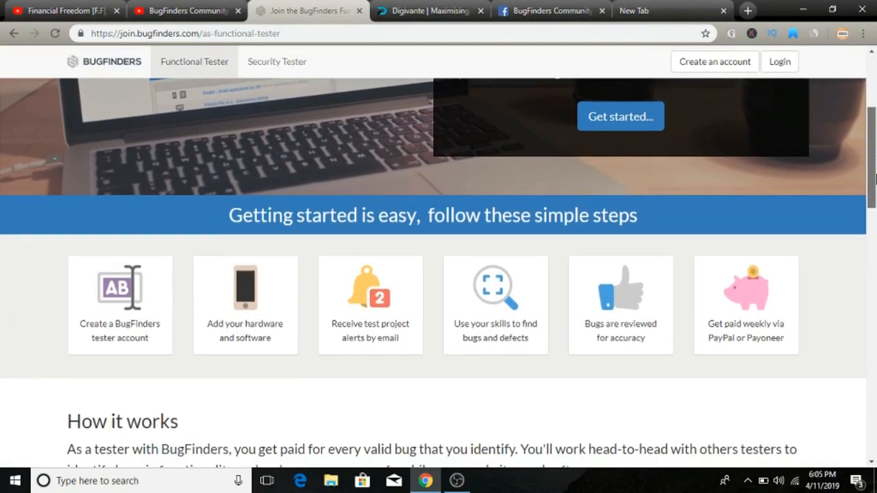
pyautogui.scroll(-3)
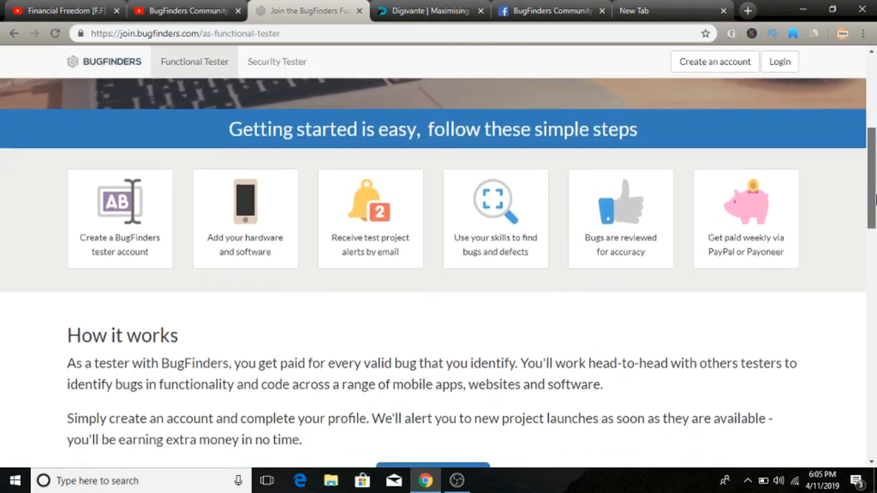
pyautogui.scroll(-3)
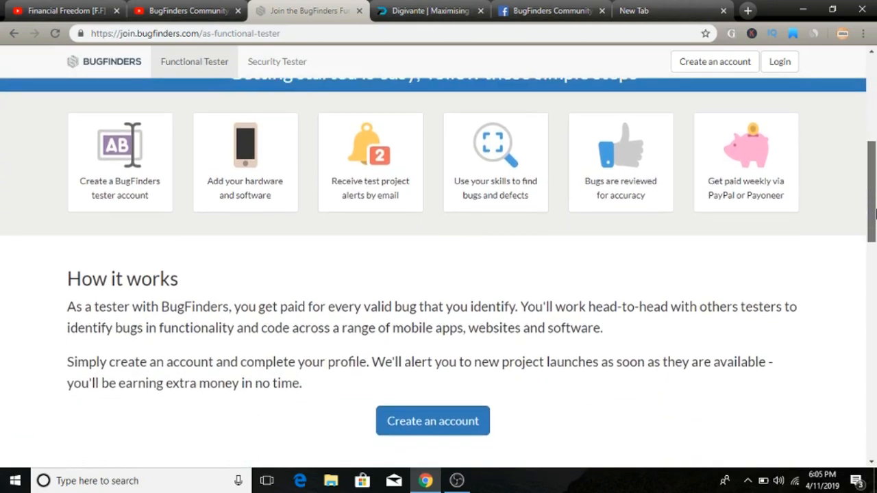
pyautogui.scroll(-3)
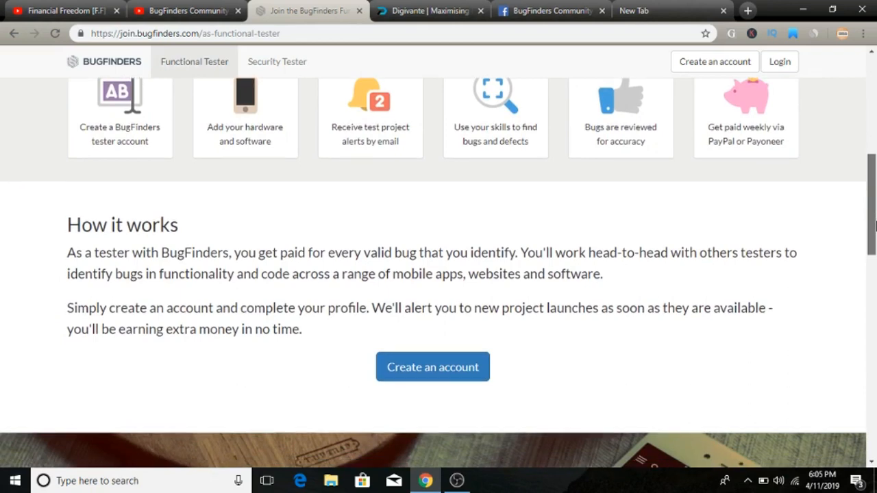
pyautogui.scroll(-3)
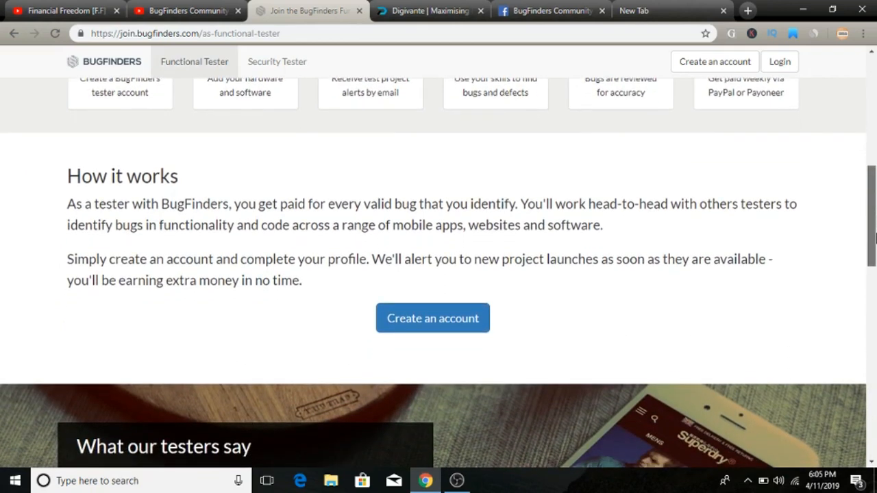
pyautogui.scroll(-3)
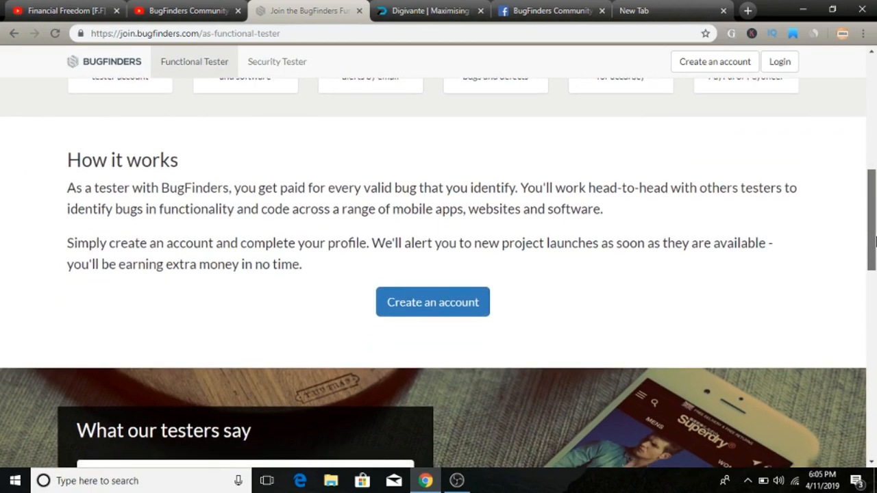
pyautogui.scroll(-3)
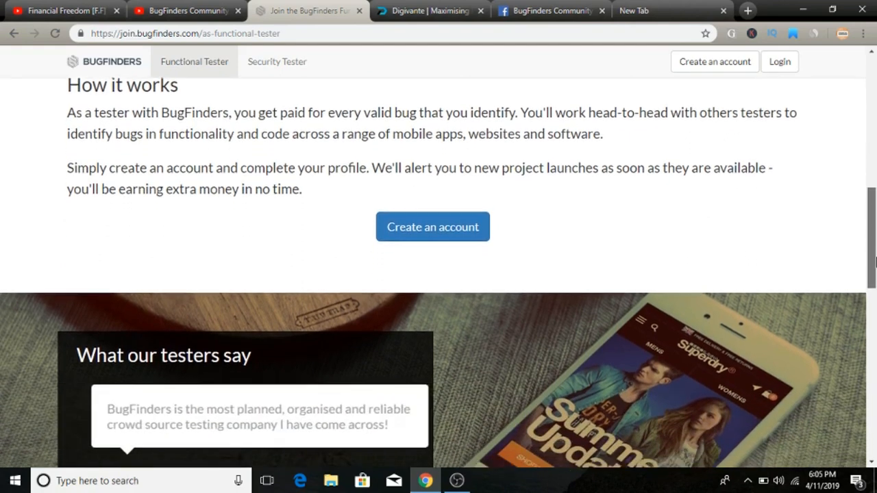
pyautogui.scroll(-3)
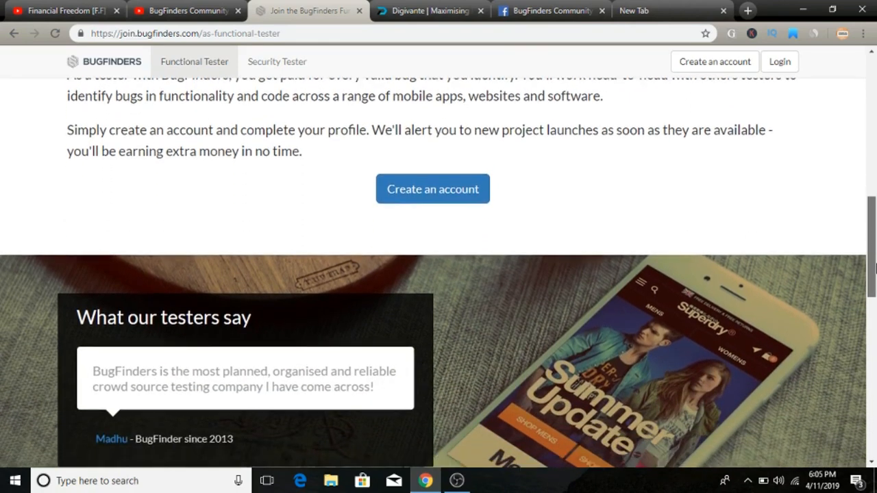
pyautogui.scroll(-3)
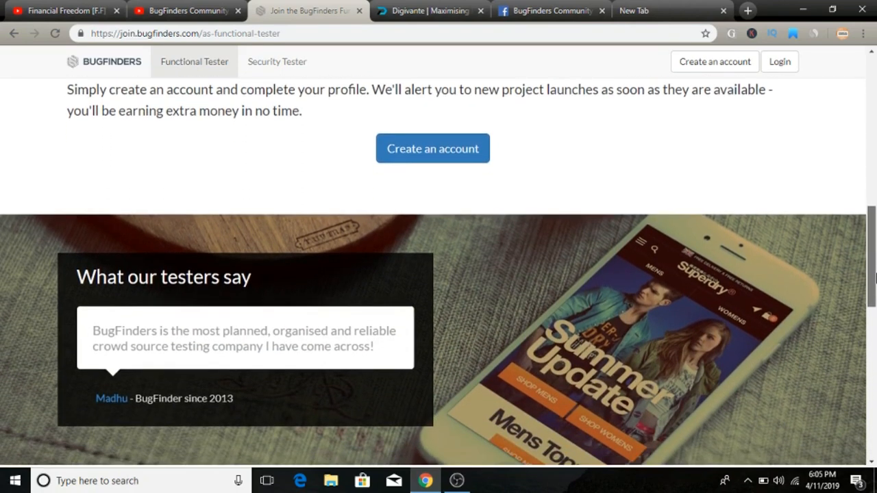
pyautogui.scroll(-3)
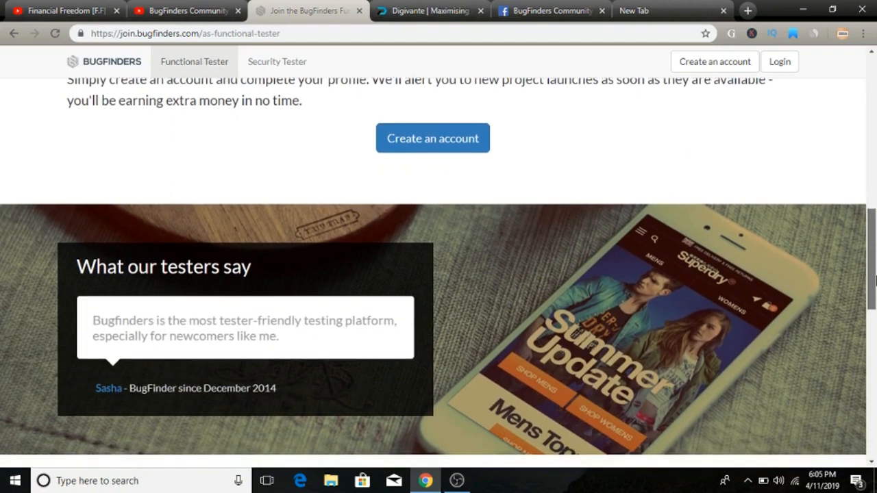
# Step: Continue past the client brands down to the Create an account signup form
pyautogui.scroll(-3)
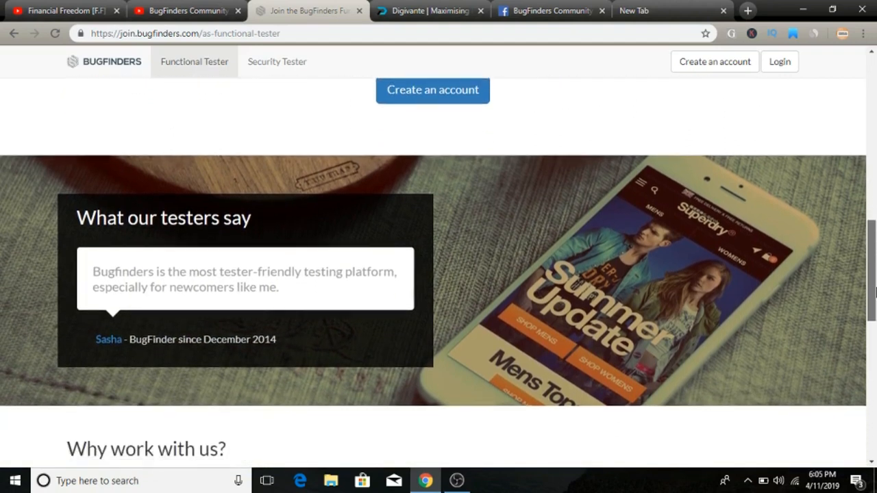
pyautogui.scroll(-3)
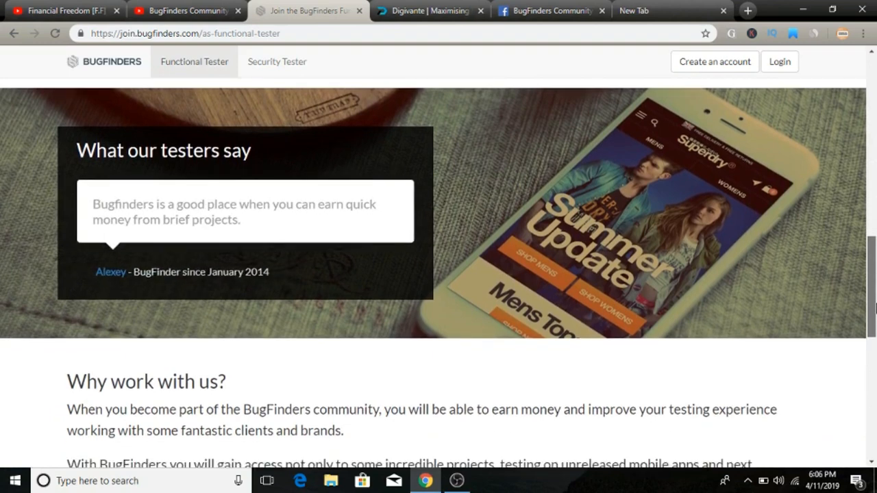
pyautogui.scroll(-3)
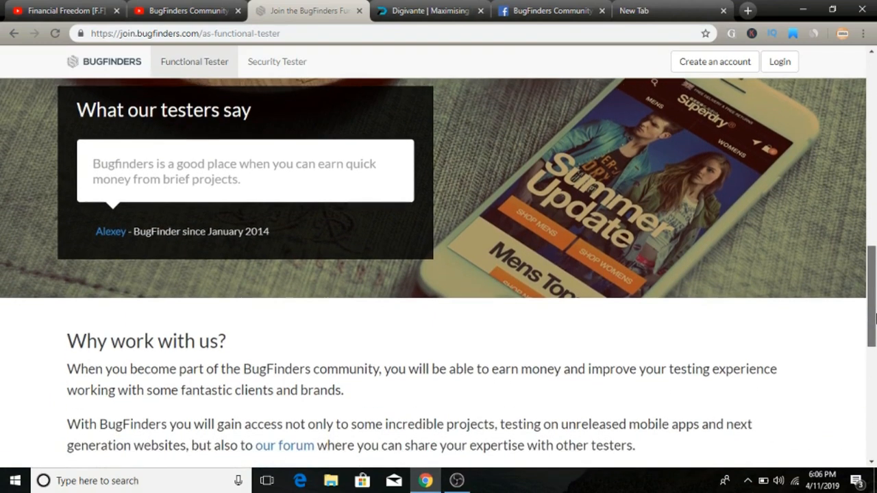
pyautogui.scroll(-3)
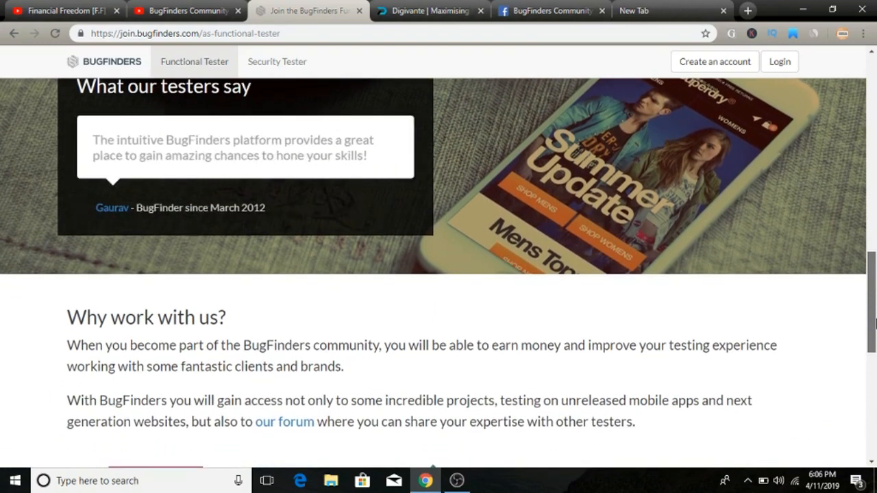
pyautogui.scroll(-3)
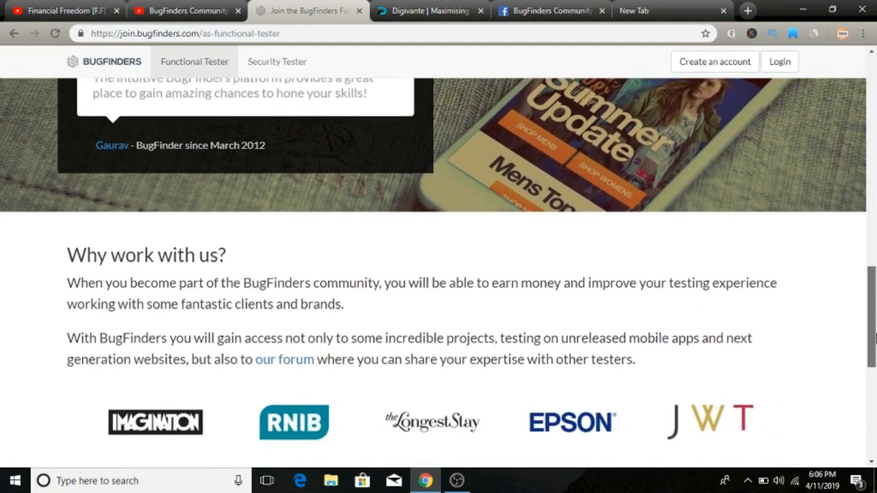
pyautogui.scroll(-3)
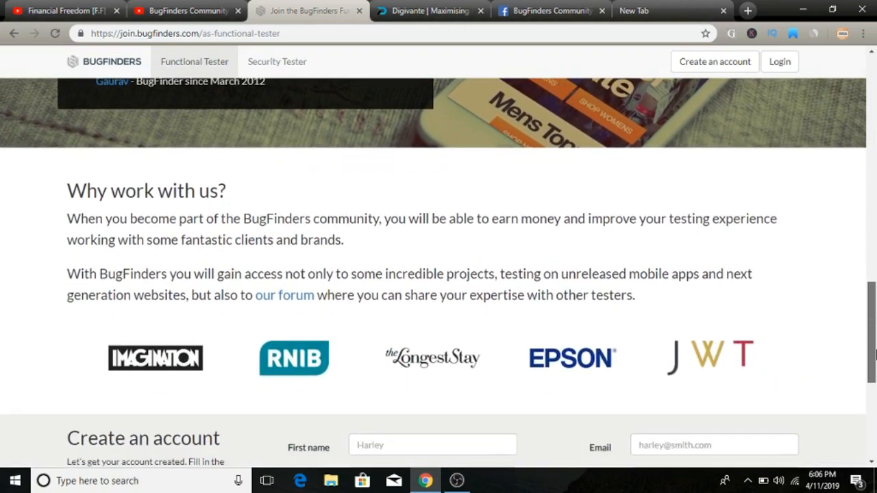
pyautogui.scroll(-3)
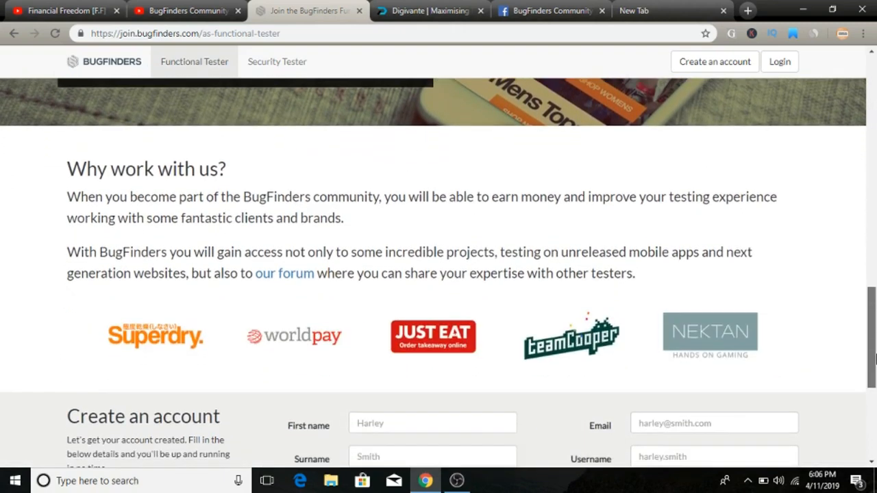
pyautogui.scroll(-3)
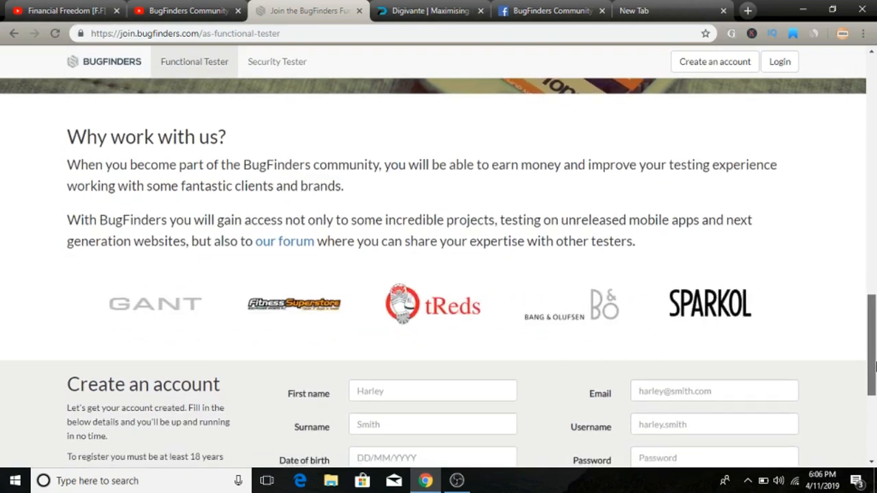
pyautogui.scroll(-3)
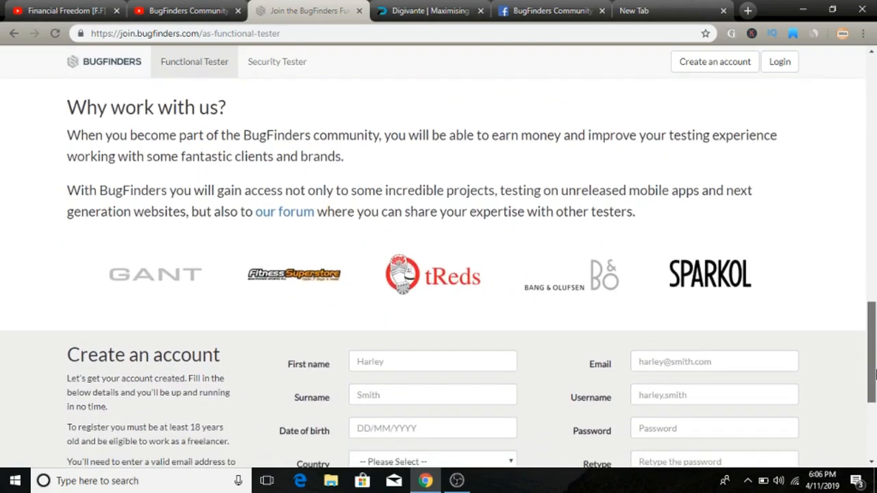
pyautogui.scroll(-3)
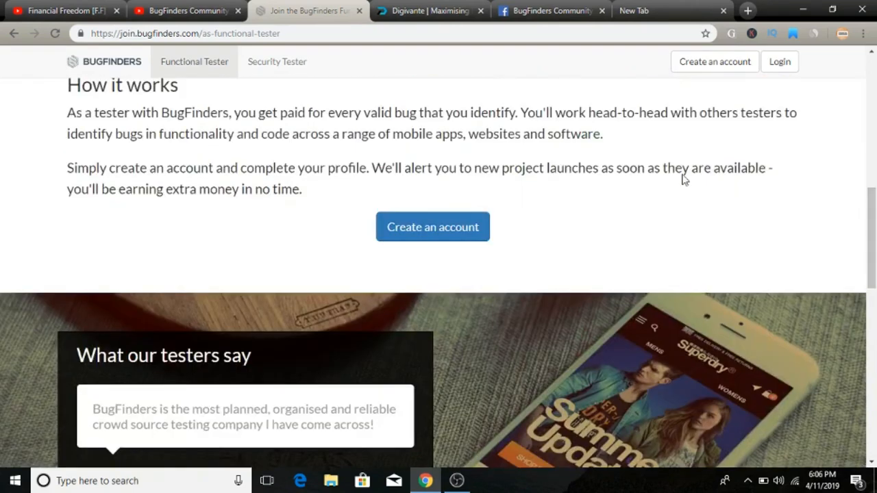
pyautogui.click(551, 11)
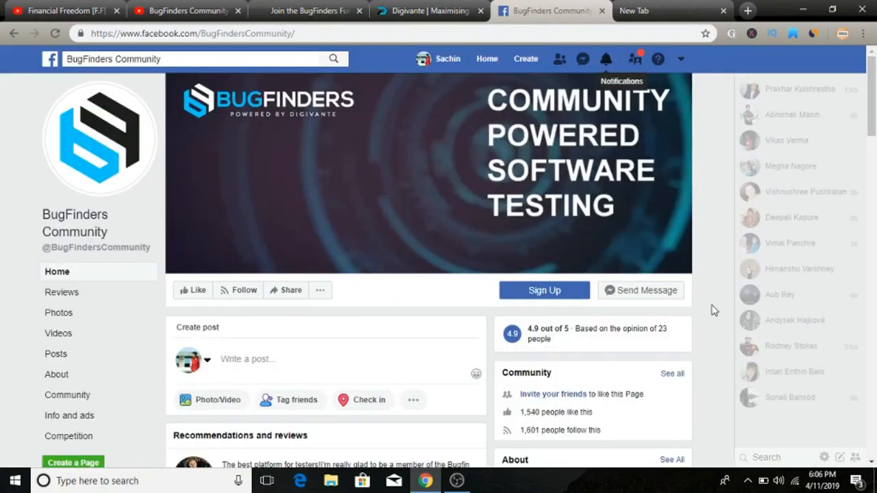
pyautogui.moveTo(553, 340)
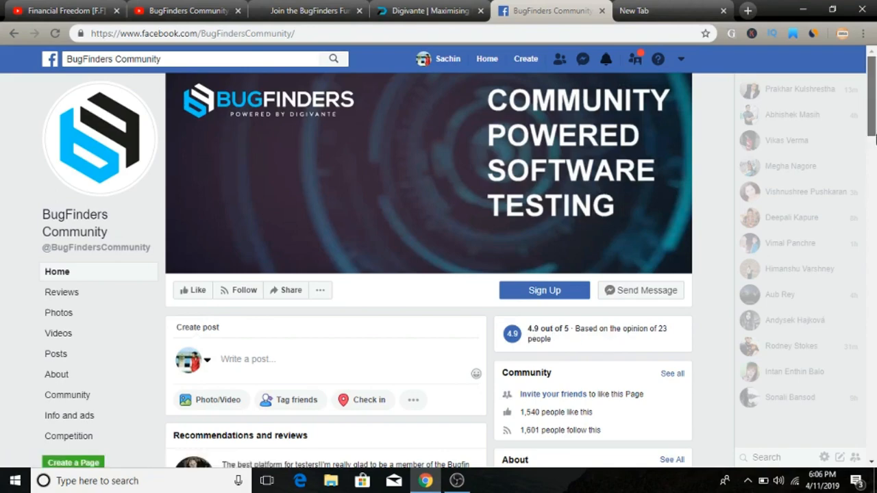
pyautogui.scroll(-3)
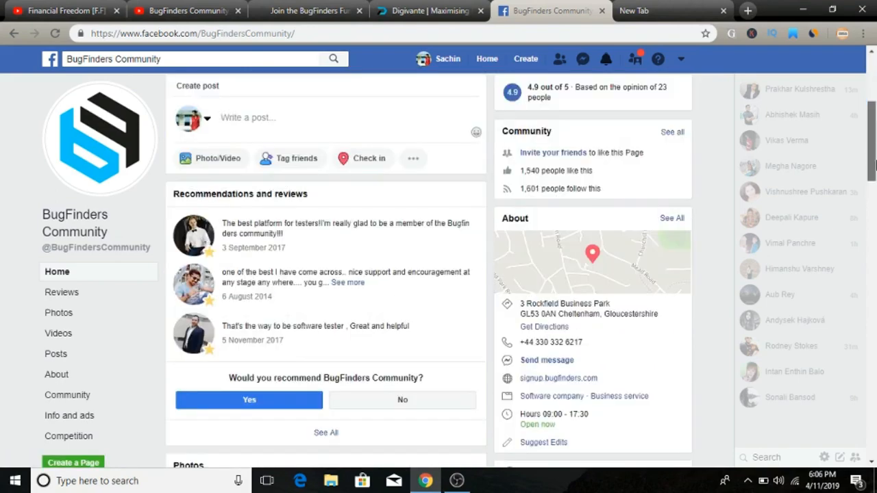
pyautogui.scroll(-3)
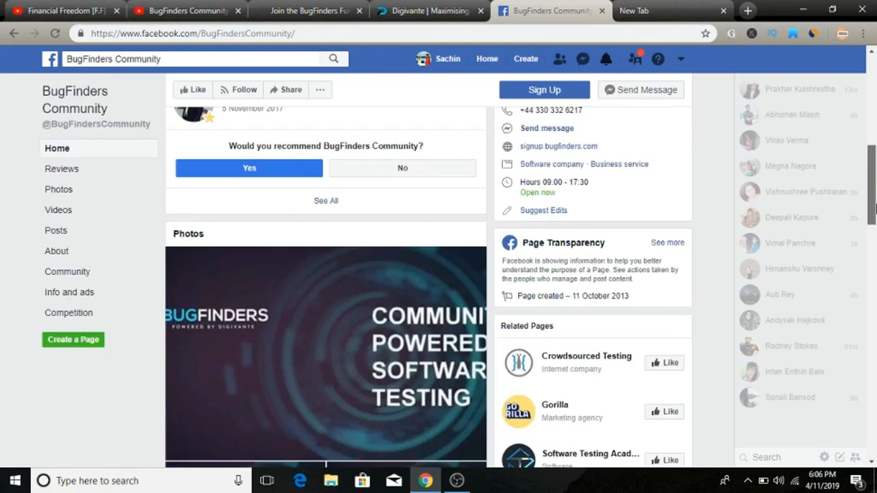
pyautogui.scroll(-3)
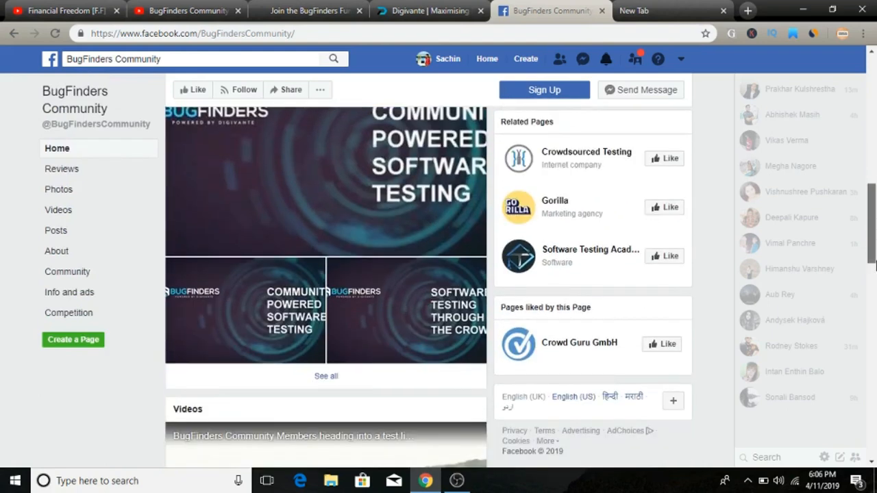
pyautogui.scroll(-3)
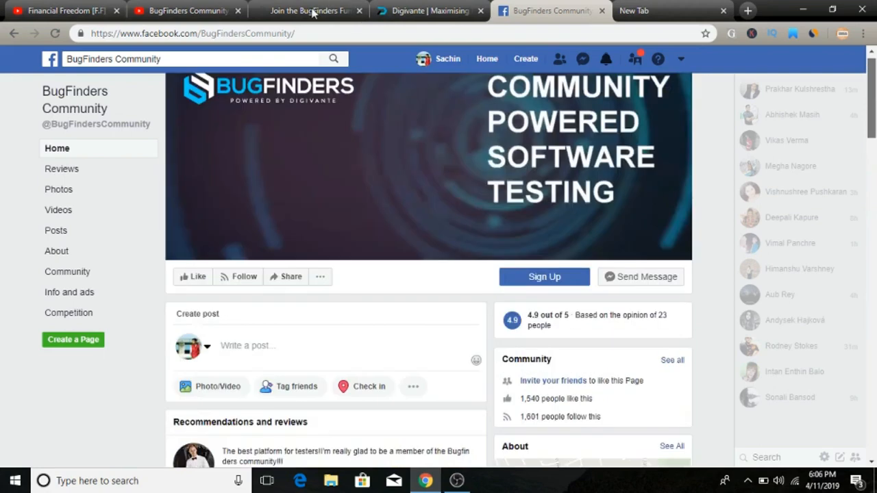
pyautogui.click(308, 11)
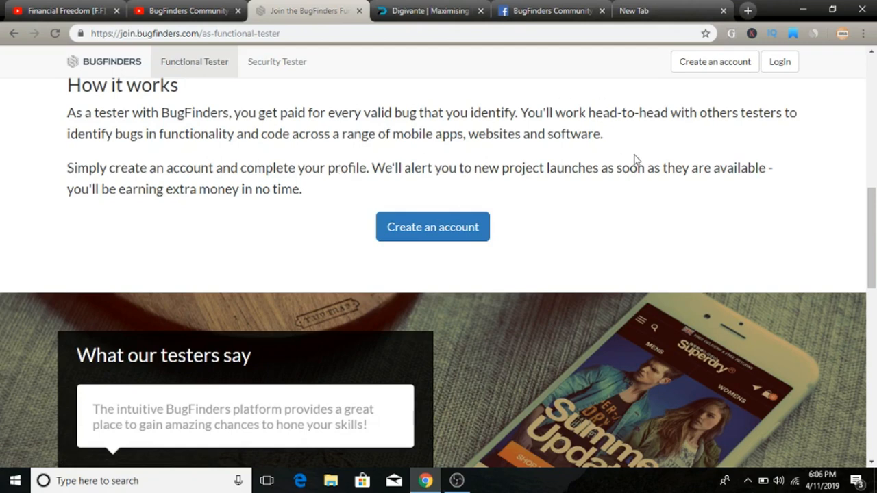
pyautogui.moveTo(433, 176)
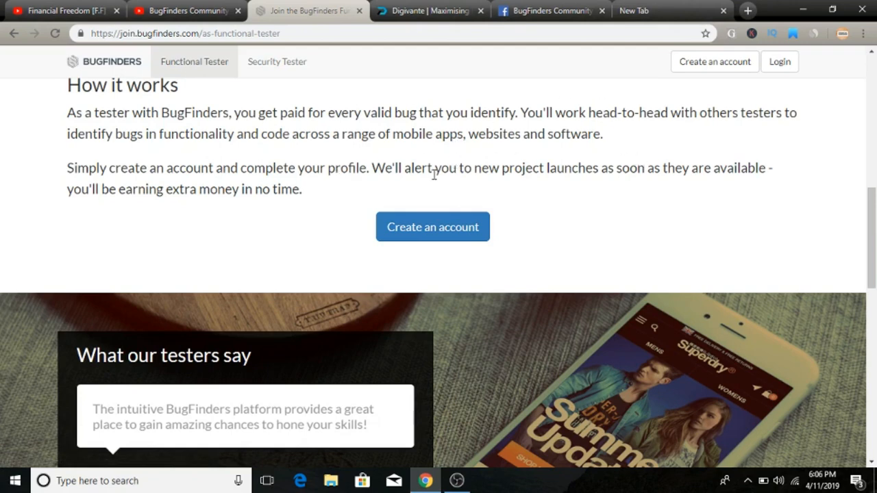